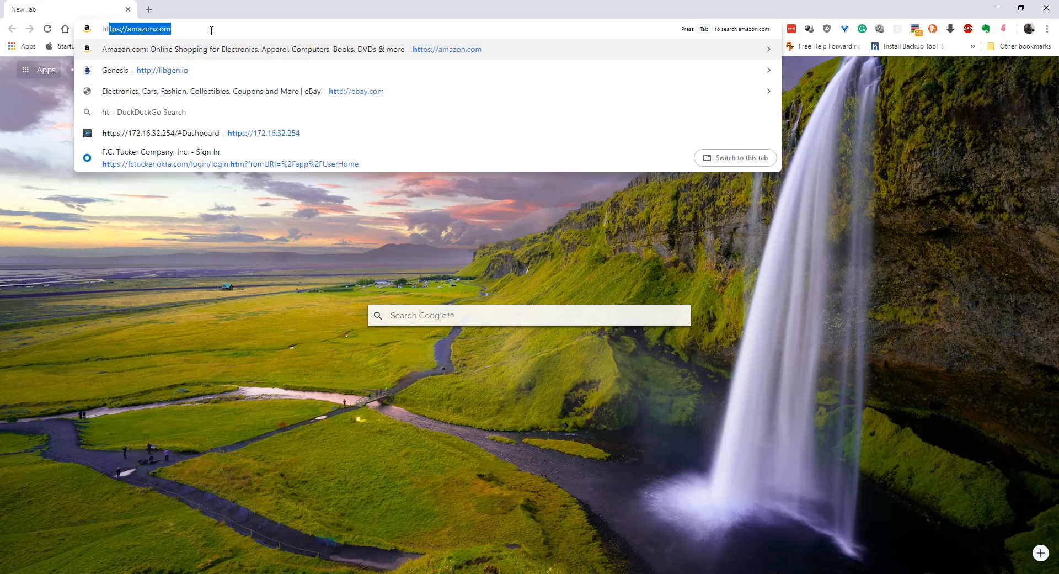
Enter the Nextcloud server's IP address in Chrome's address bar to load it.
{"action": "type", "text": "https://"}
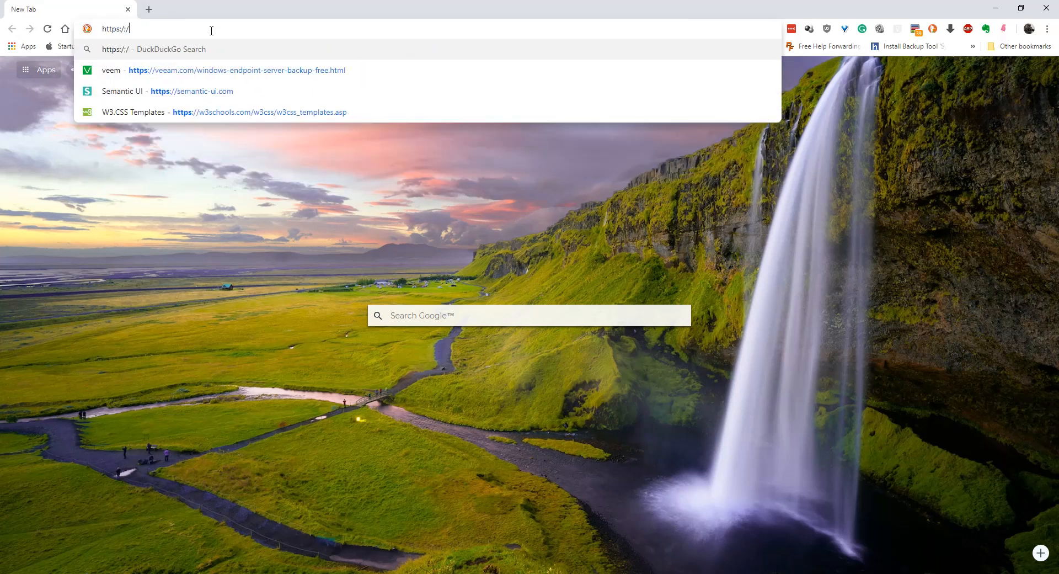
{"action": "type", "text": "amazon.com"}
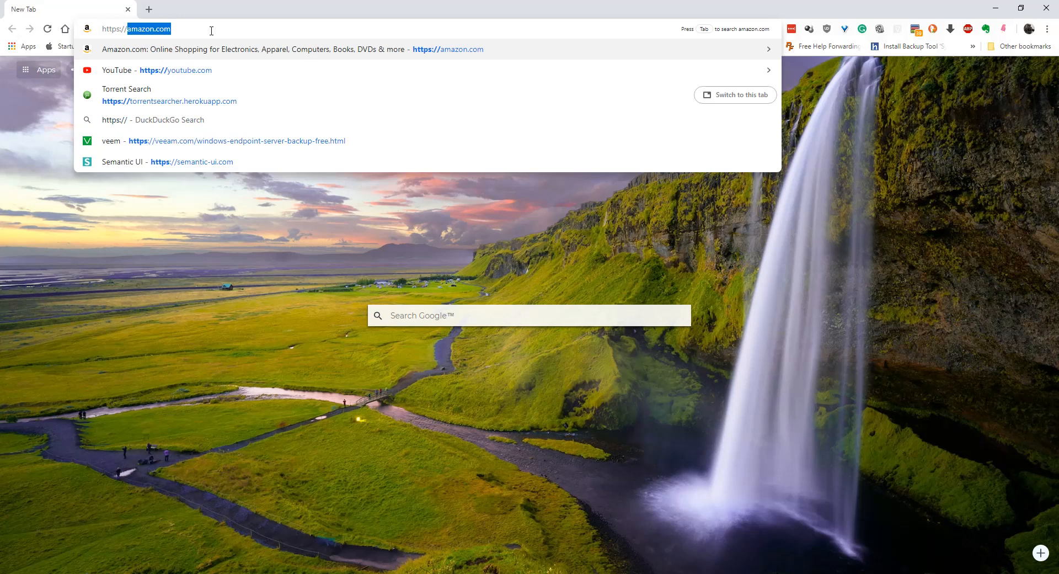
{"action": "type", "text": "172.16.32.254"}
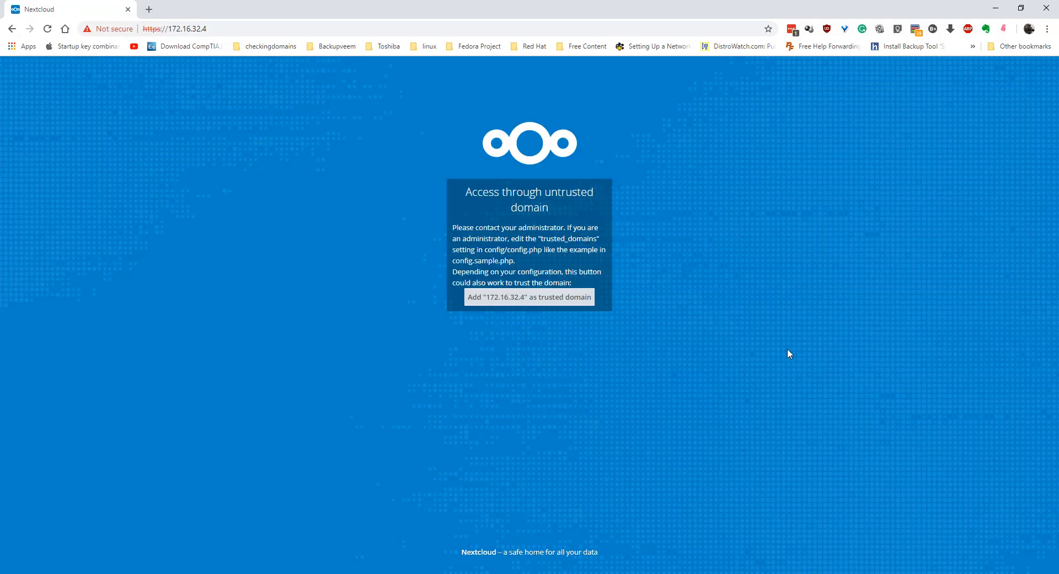
{"action": "mouse_move", "coordinate": [524, 260]}
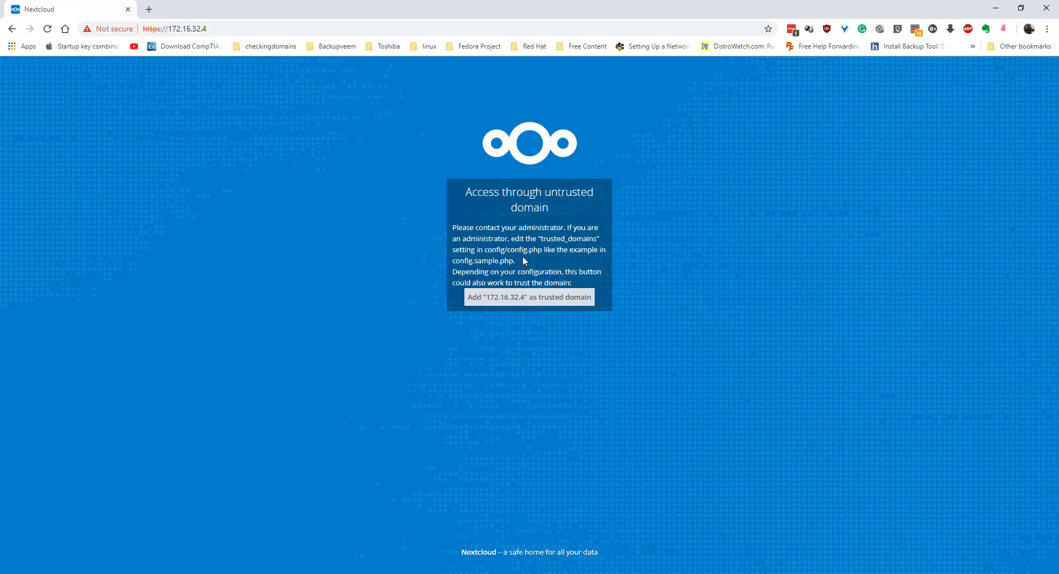
{"action": "mouse_move", "coordinate": [524, 248]}
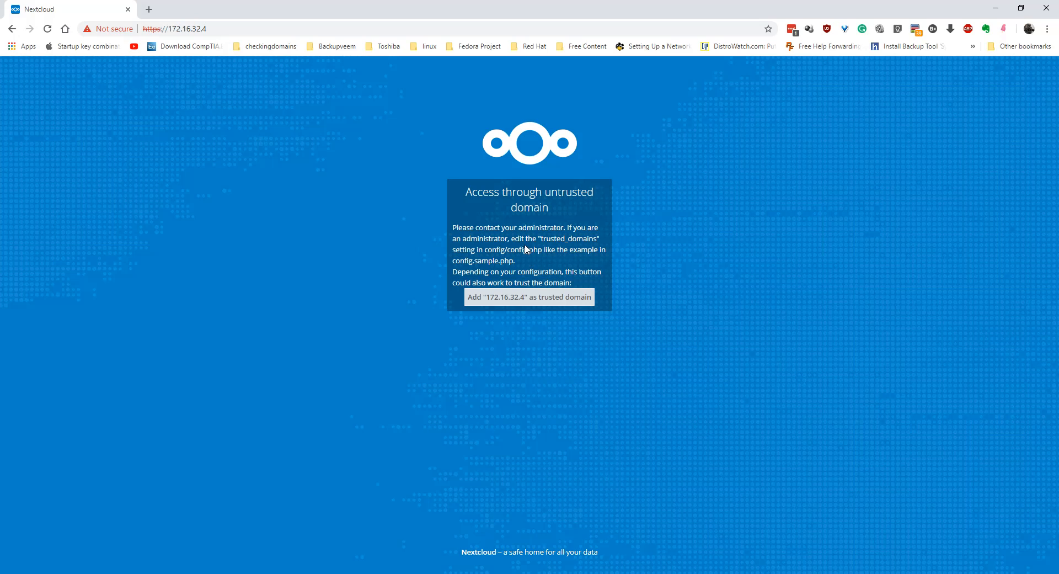
{"action": "mouse_move", "coordinate": [723, 304]}
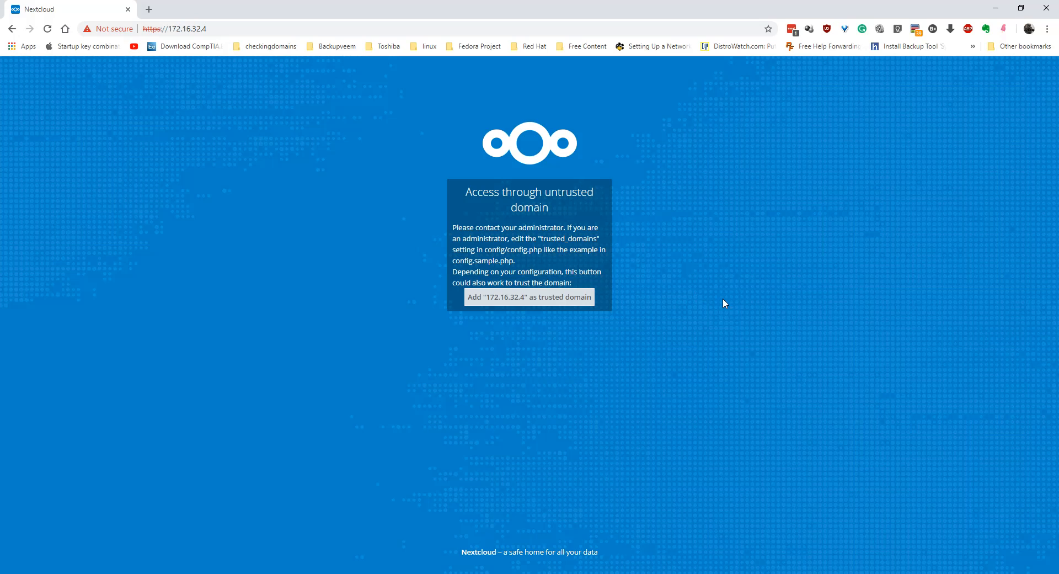
Add "172.16.32.4" as a trusted domain from the untrusted-domain warning page.
{"action": "left_click", "coordinate": [529, 297]}
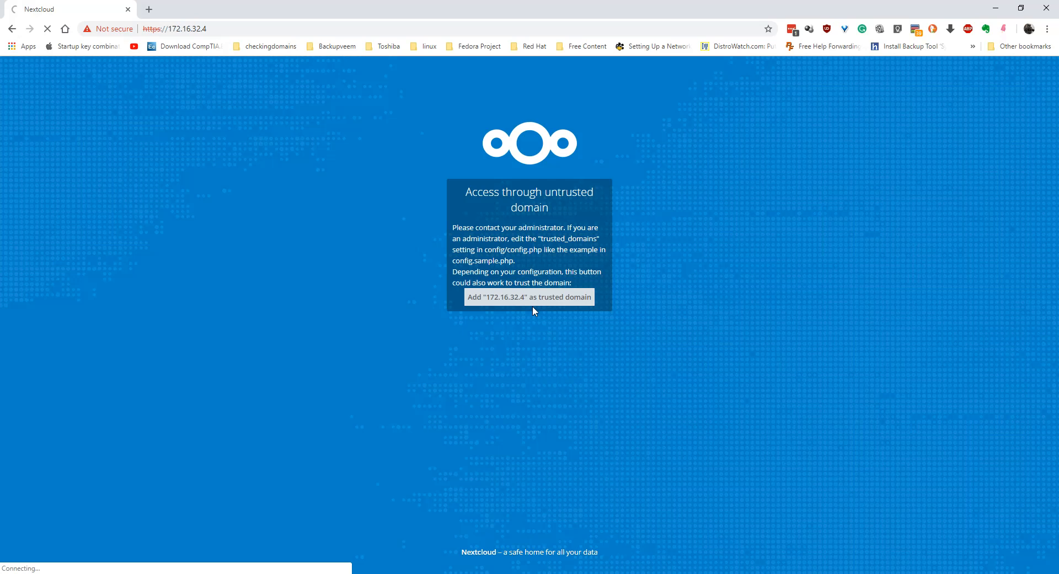
{"action": "mouse_move", "coordinate": [928, 346]}
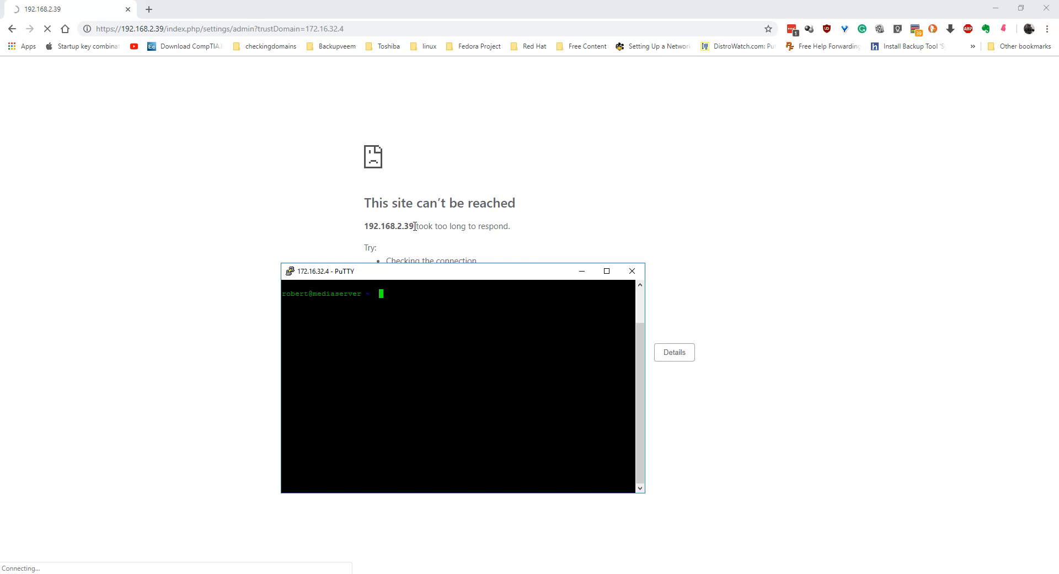
{"action": "left_click", "coordinate": [631, 271]}
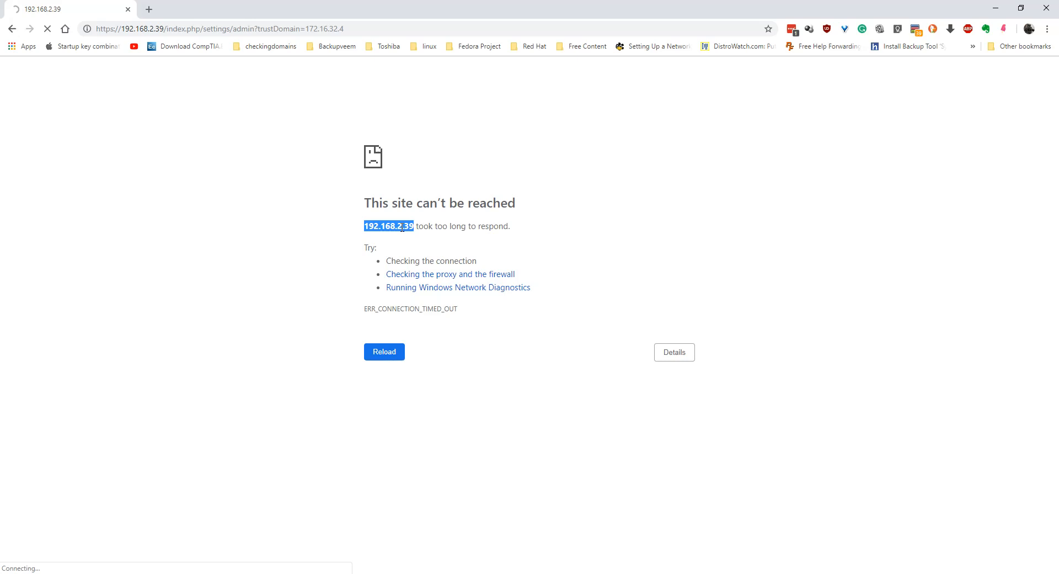
{"action": "left_click", "coordinate": [384, 351]}
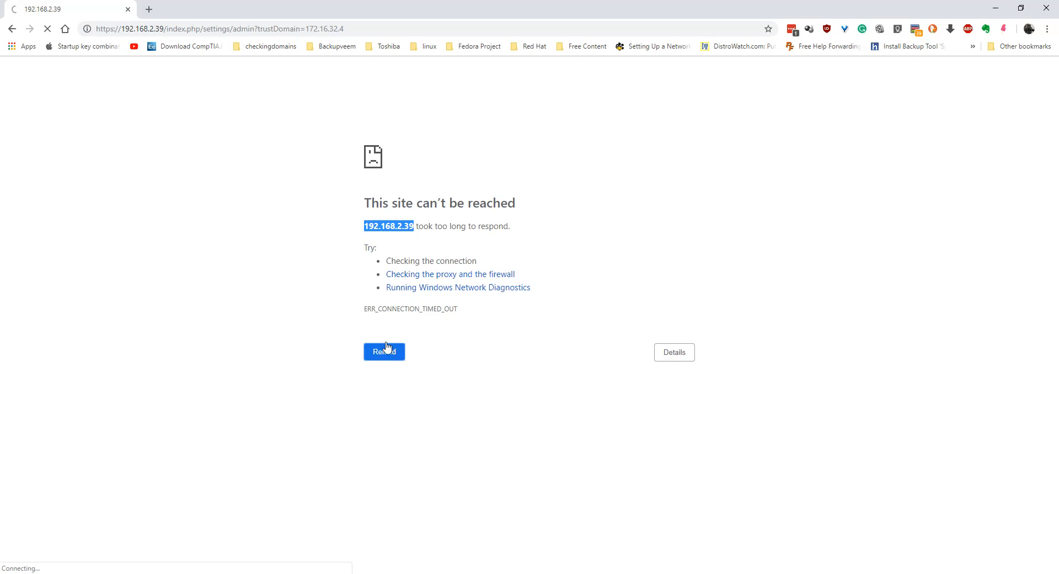
{"action": "mouse_move", "coordinate": [464, 256]}
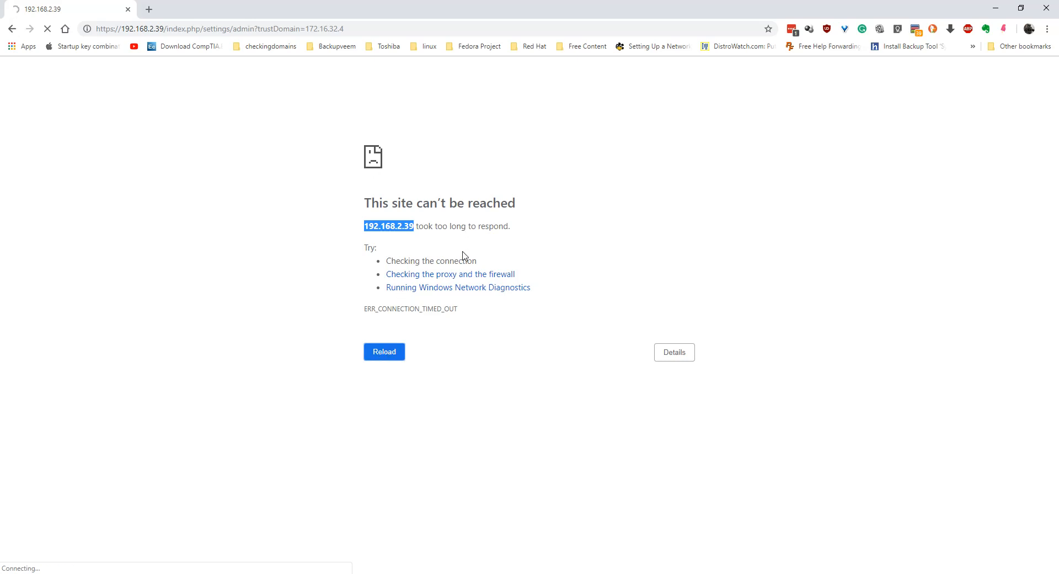
{"action": "mouse_move", "coordinate": [478, 290]}
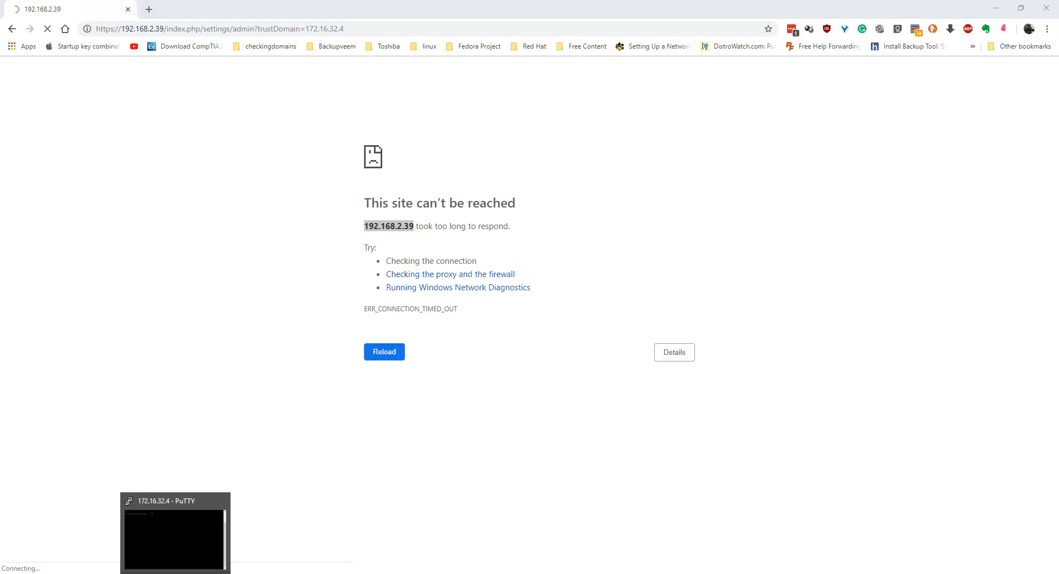
{"action": "left_click", "coordinate": [175, 532]}
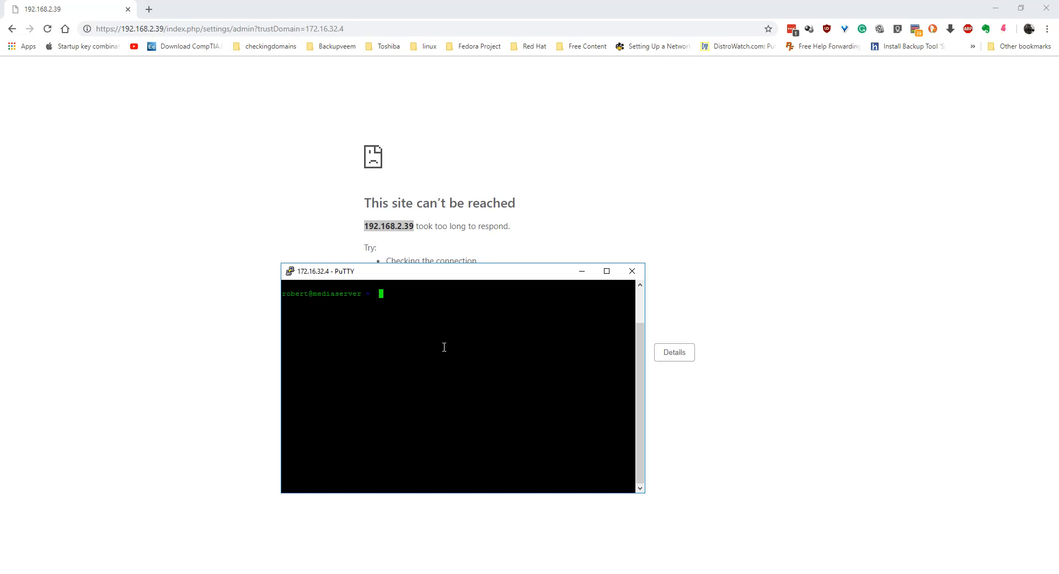
Run 'sudo nextcloud.occ config:system:get trusted_domains', showing only 192.168.2.39.
{"action": "type", "text": "s"}
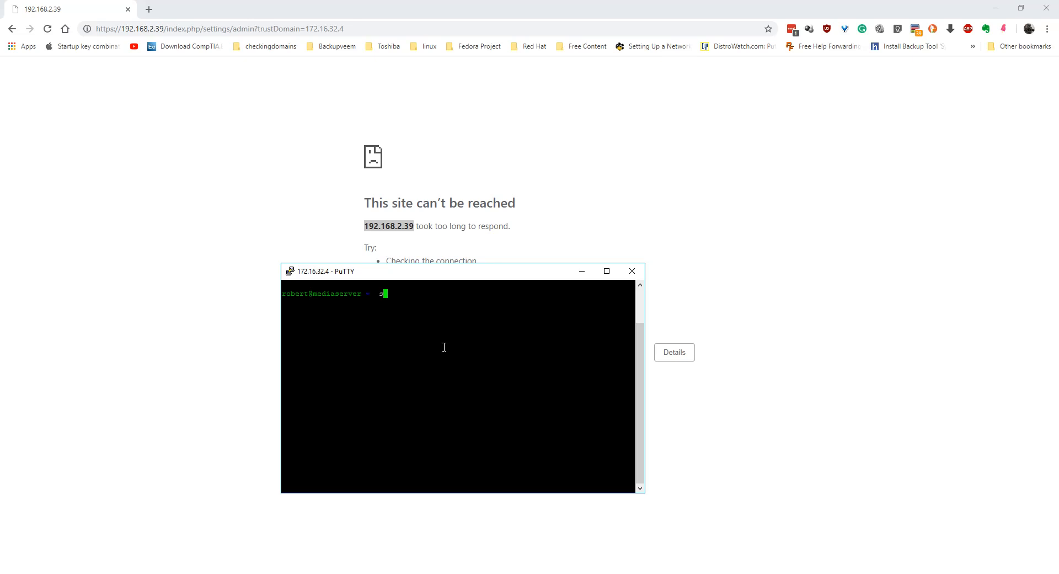
{"action": "key", "text": "Backspace"}
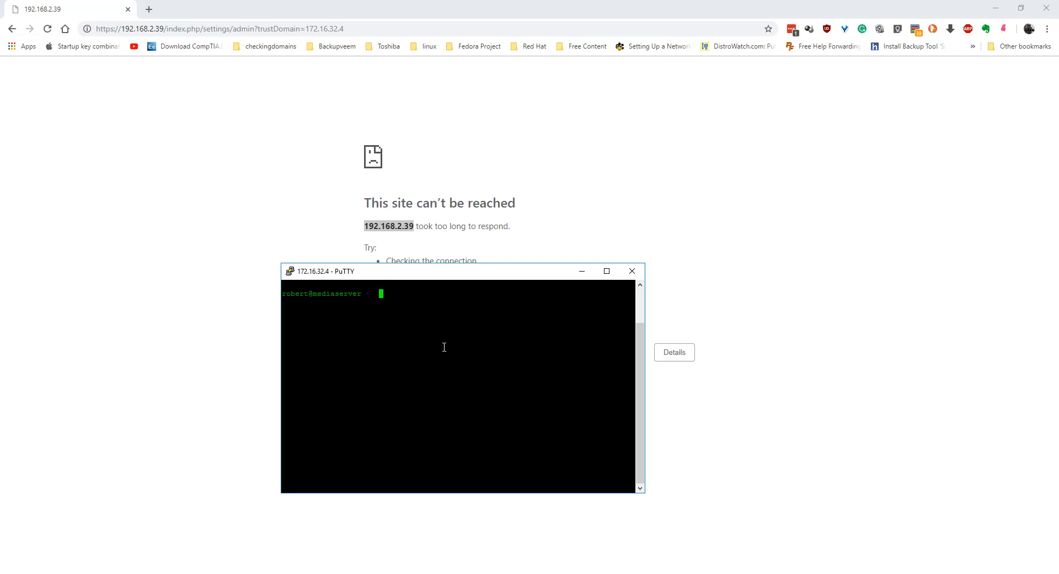
{"action": "type", "text": "s"}
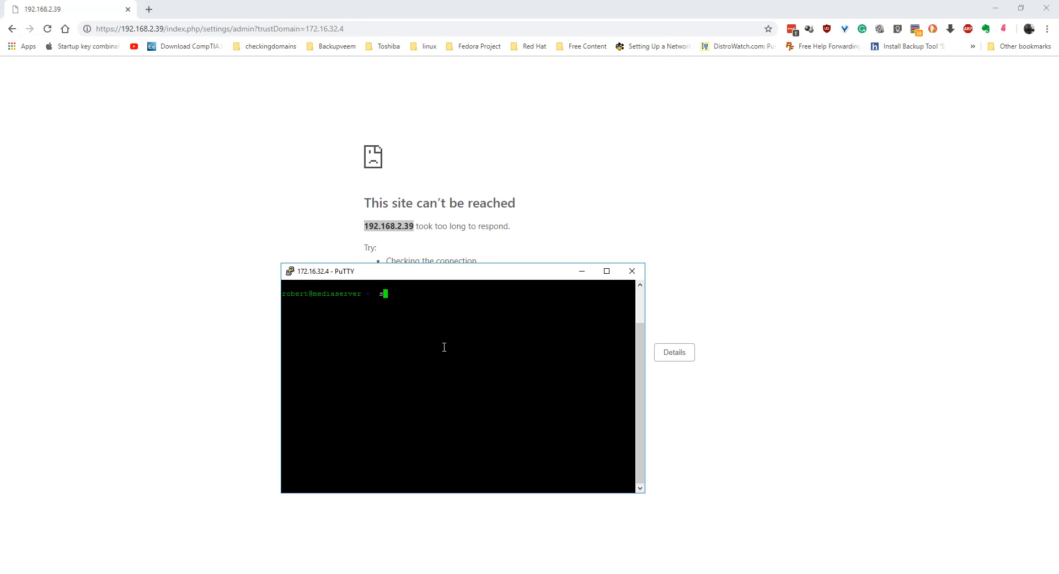
{"action": "type", "text": "udo ne"}
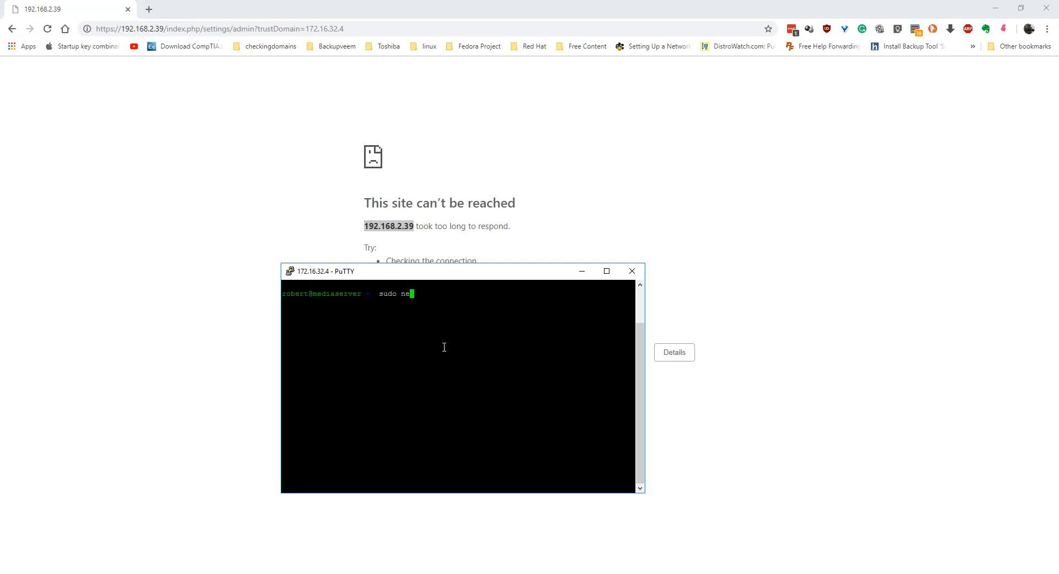
{"action": "type", "text": "xtclou"}
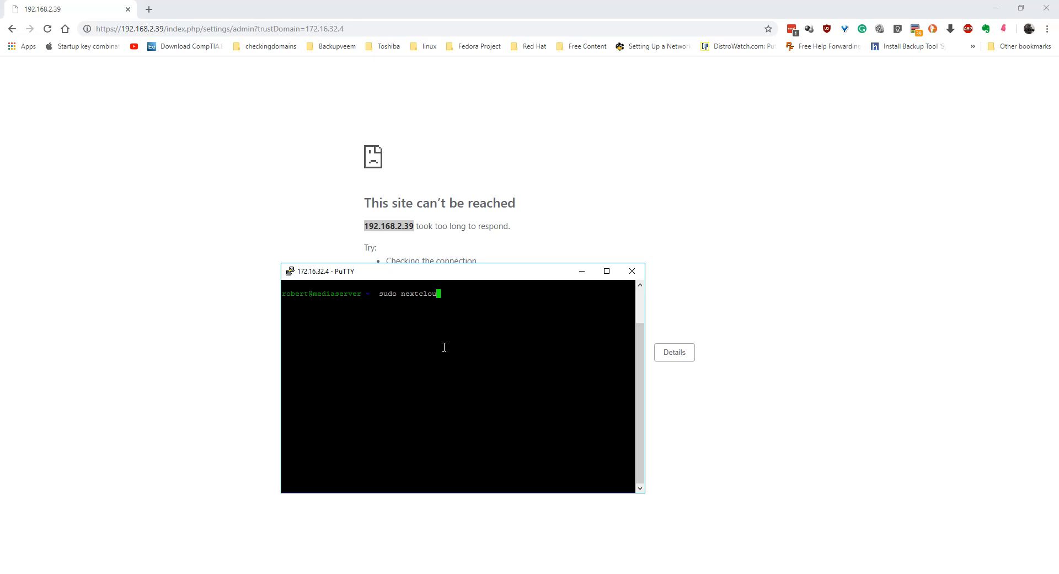
{"action": "type", "text": ".occ"}
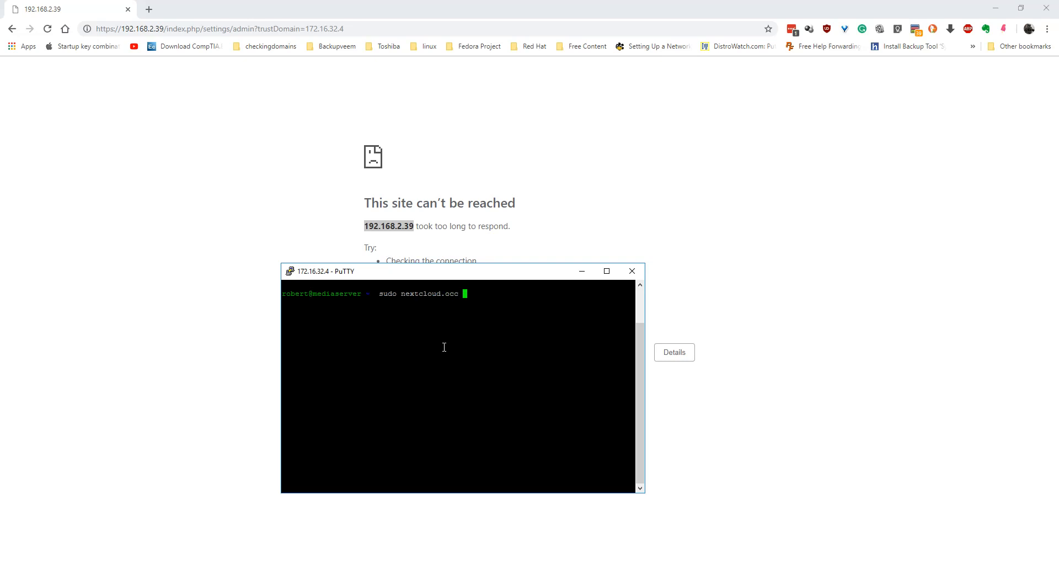
{"action": "type", "text": "confi"}
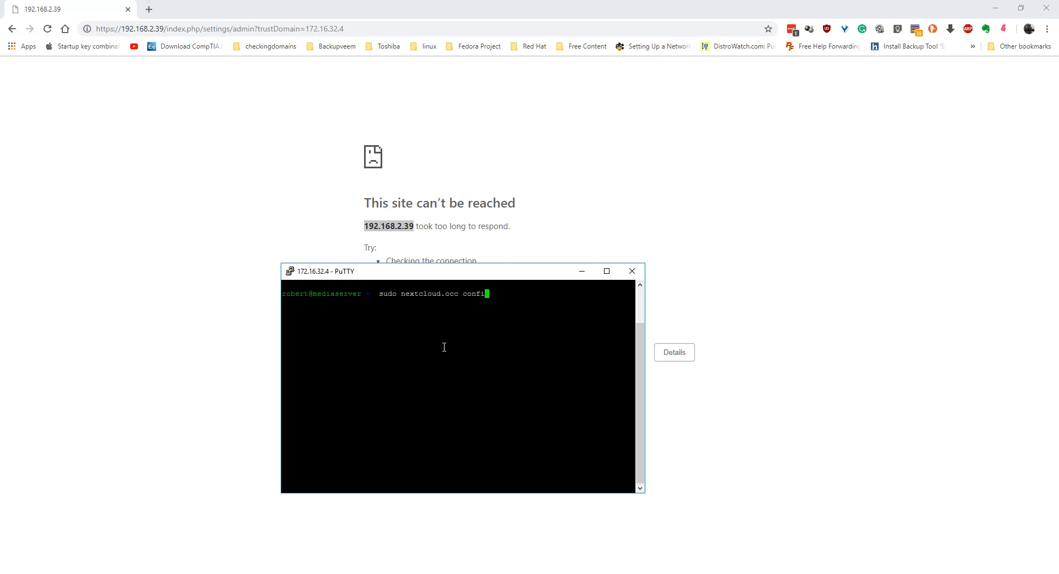
{"action": "type", "text": ":sy"}
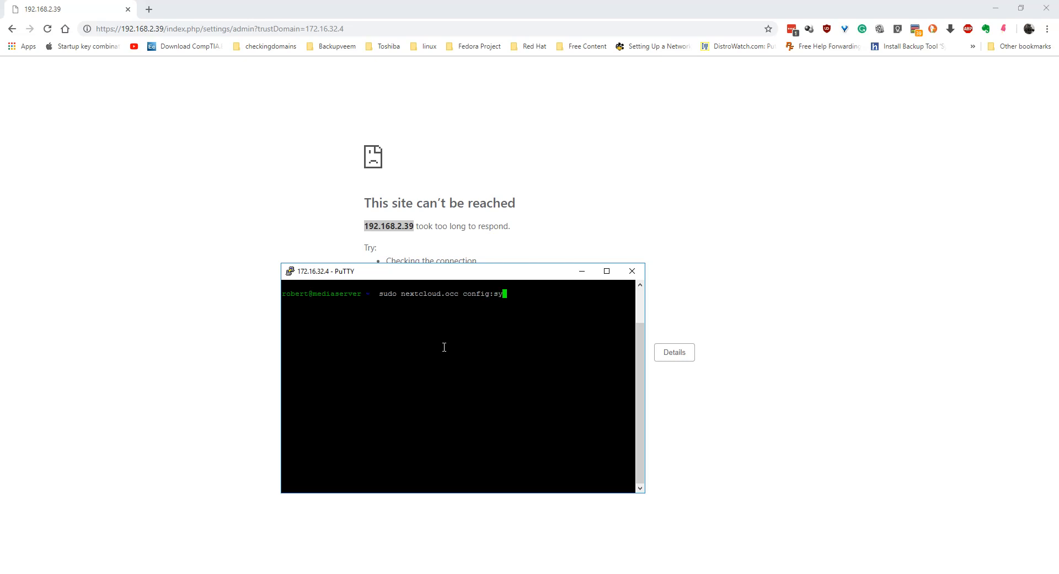
{"action": "type", "text": "stem:"}
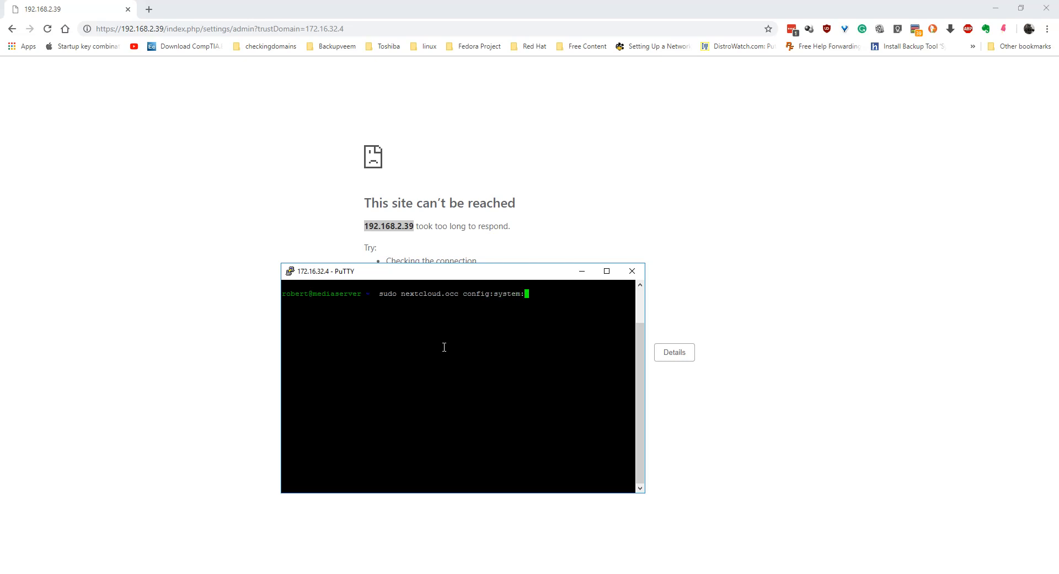
{"action": "type", "text": "get t"}
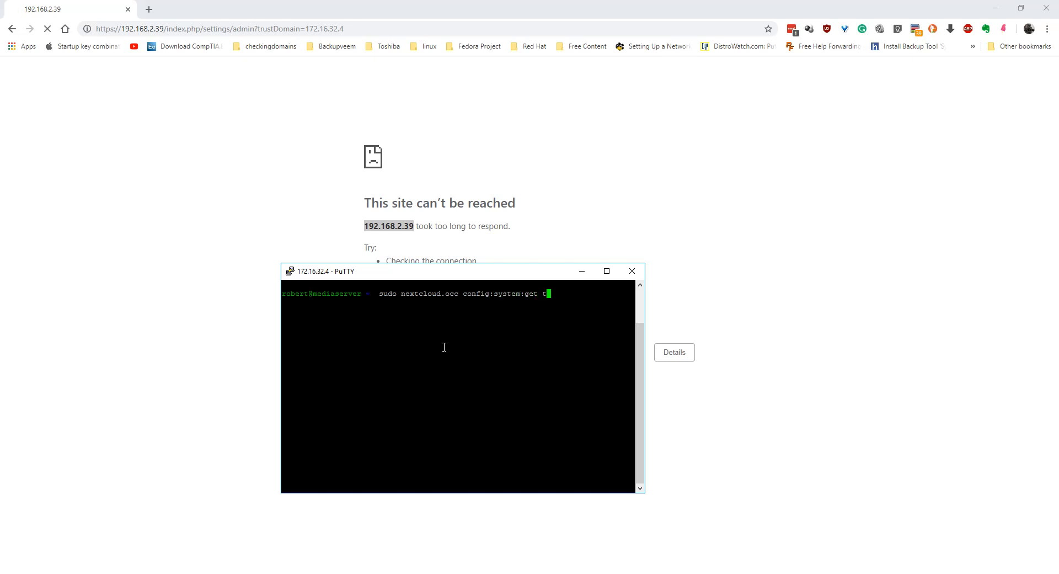
{"action": "type", "text": "rusted"}
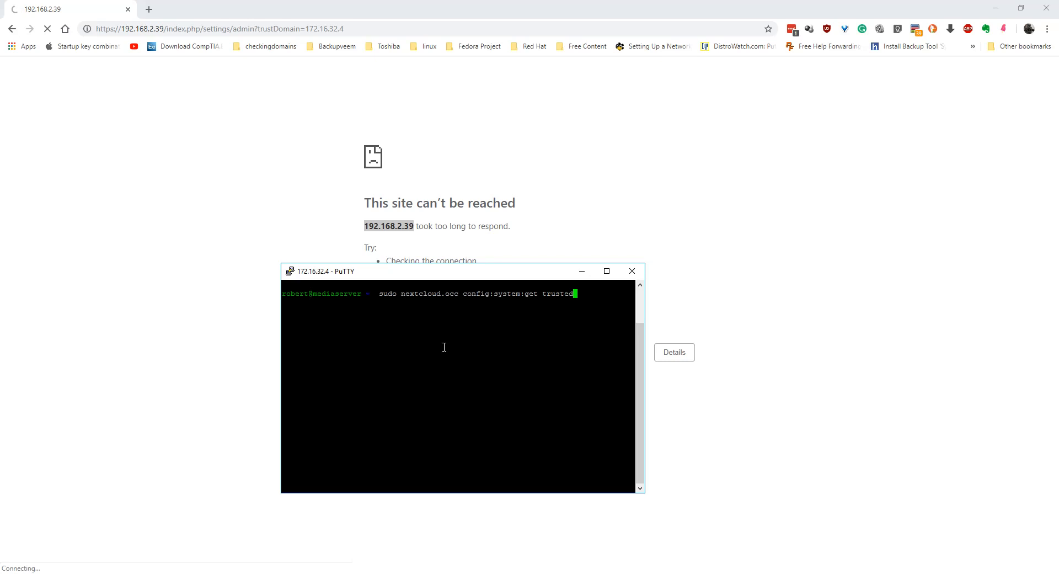
{"action": "type", "text": "_"}
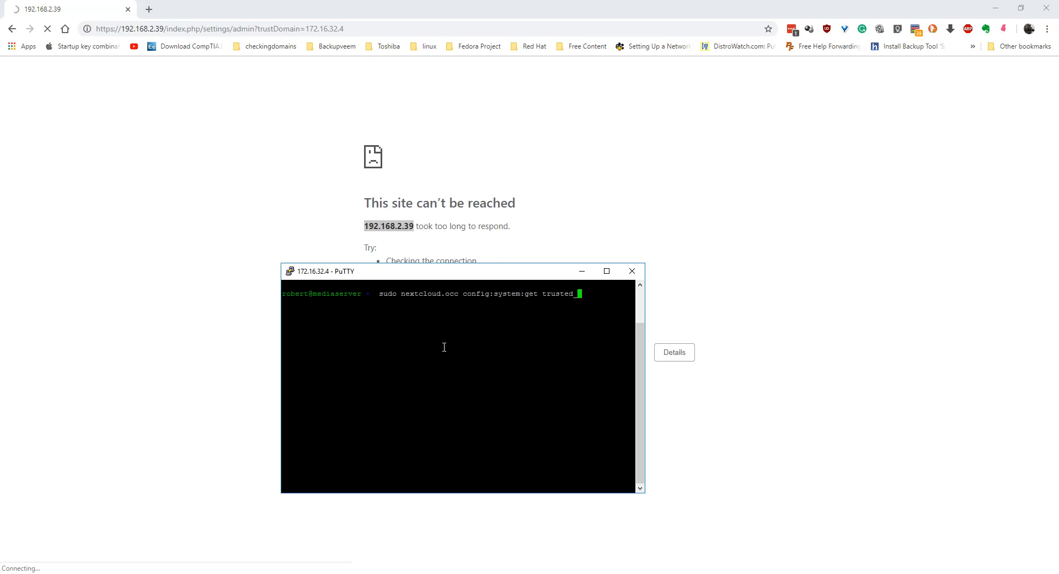
{"action": "type", "text": "domains"}
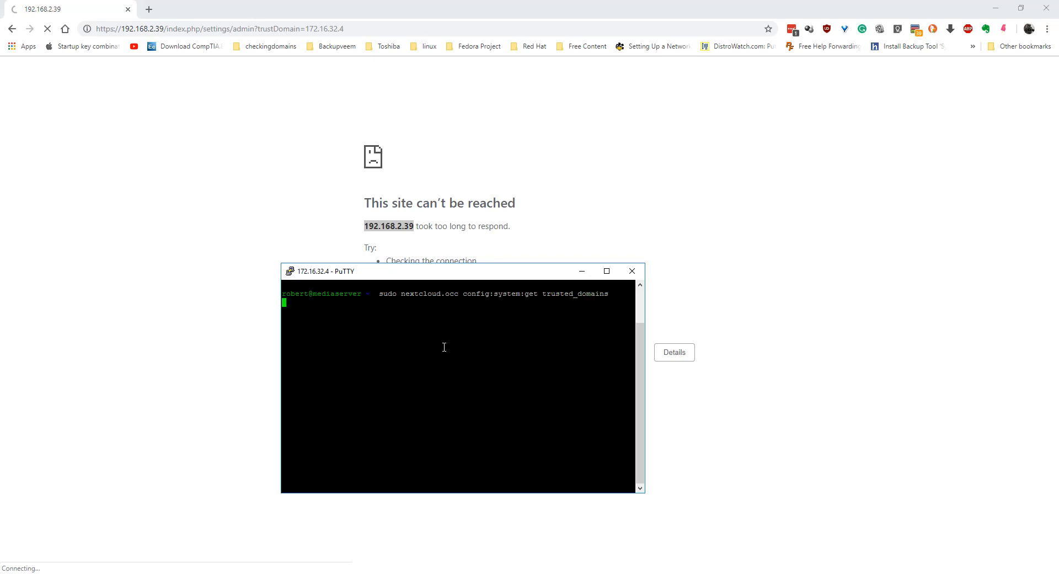
{"action": "key", "text": "Return"}
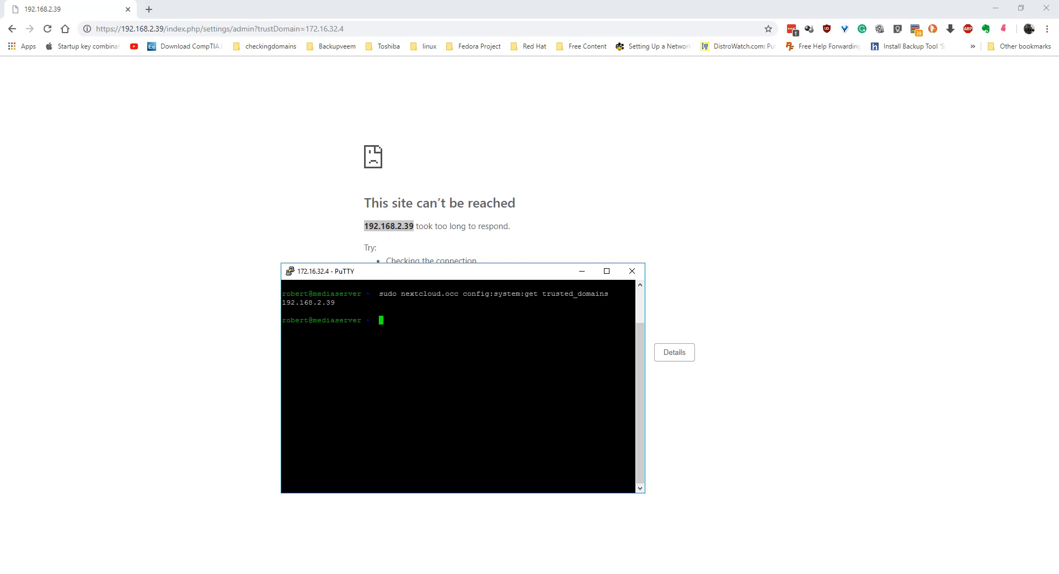
Recall the trusted_domains get command and change it to a set command.
{"action": "type", "text": "sudo nextcloud.occ config:system:get trusted_domains"}
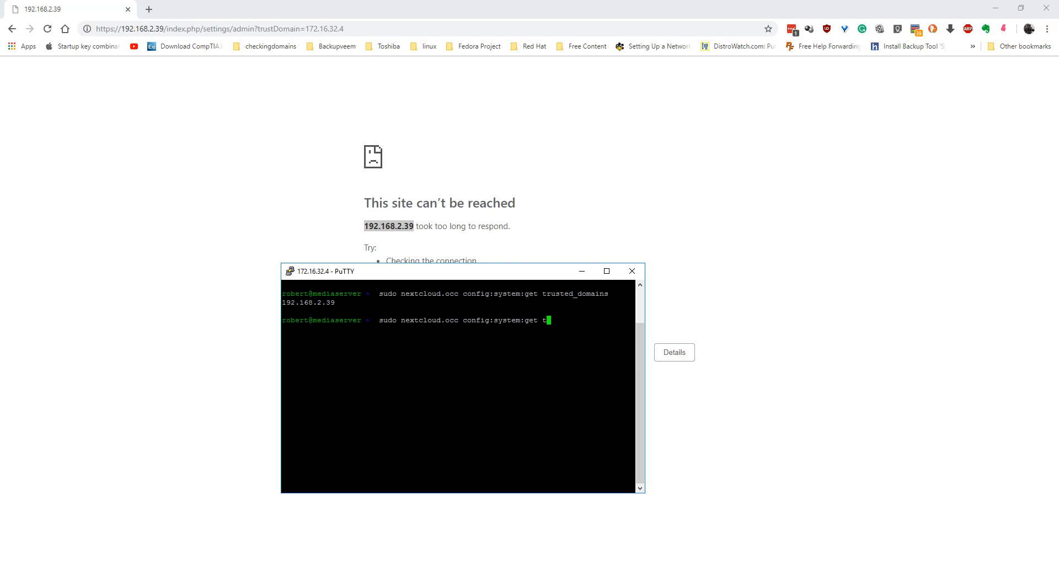
{"action": "key", "text": "Backspace"}
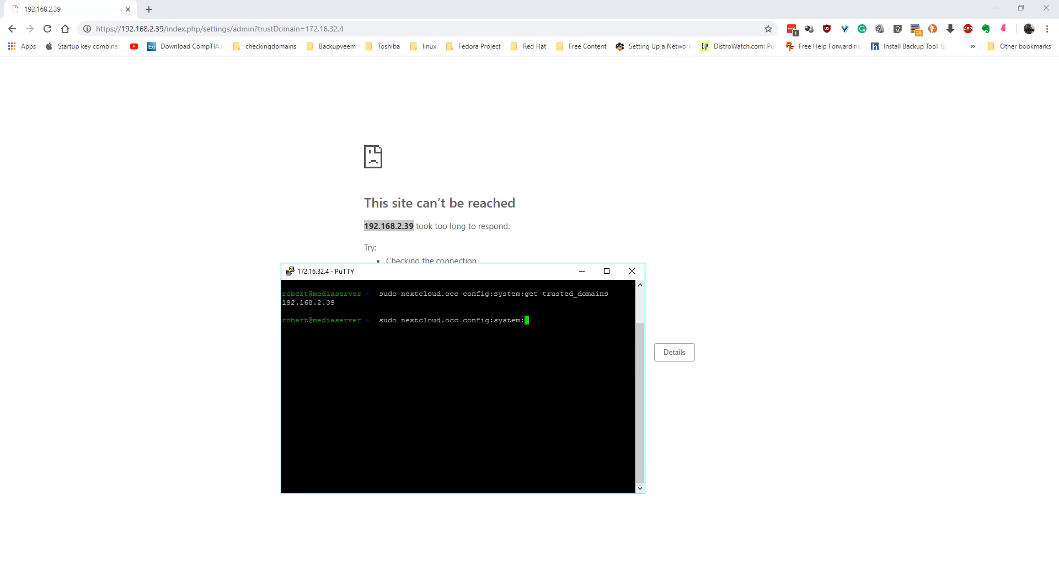
{"action": "type", "text": "set"}
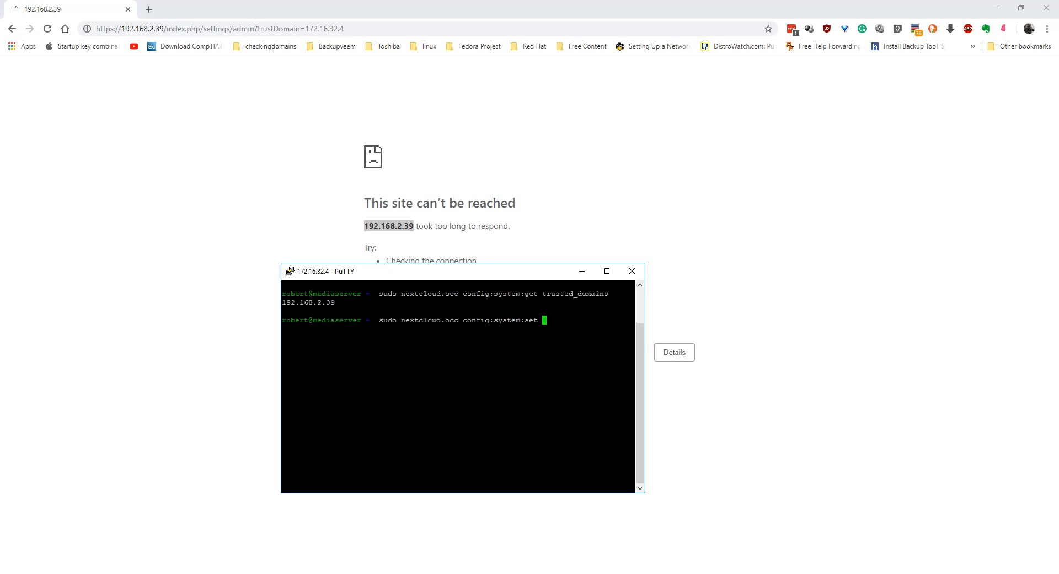
{"action": "type", "text": "truste"}
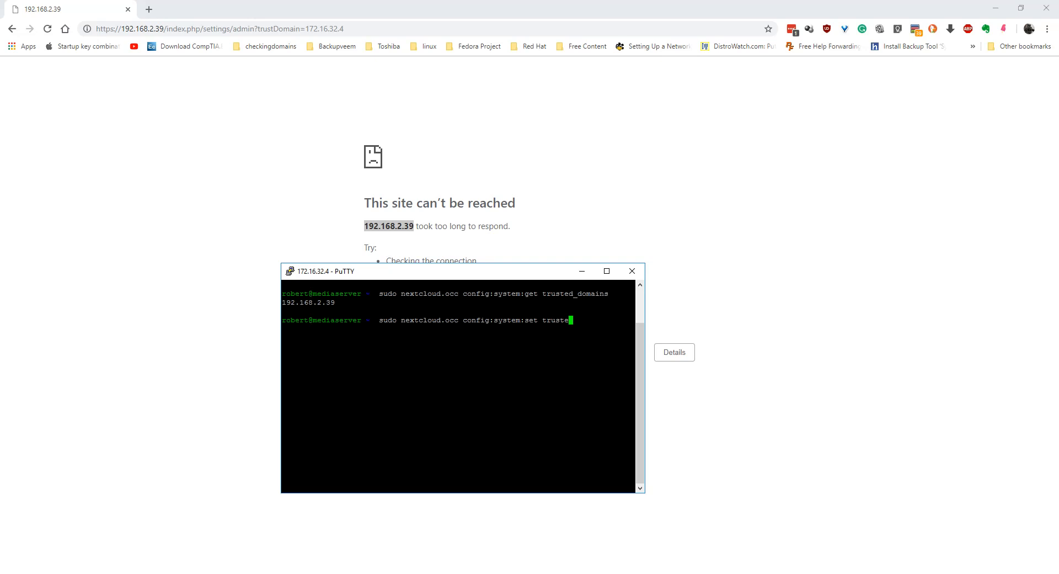
Complete the command to set trusted_domains entry 1 to 172.16.32.4.
{"action": "type", "text": "d_doma"}
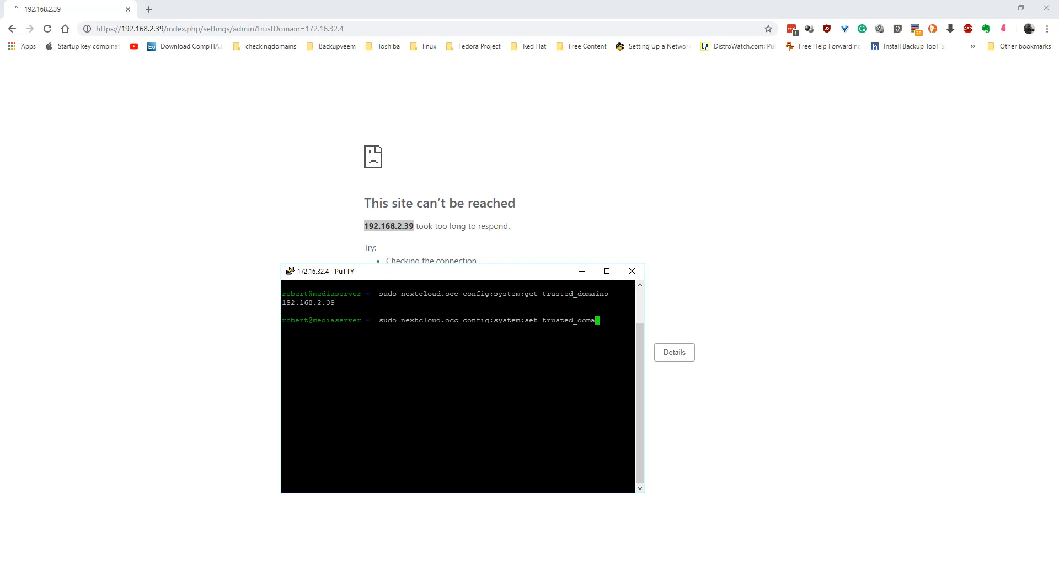
{"action": "type", "text": "ins 1 --value="}
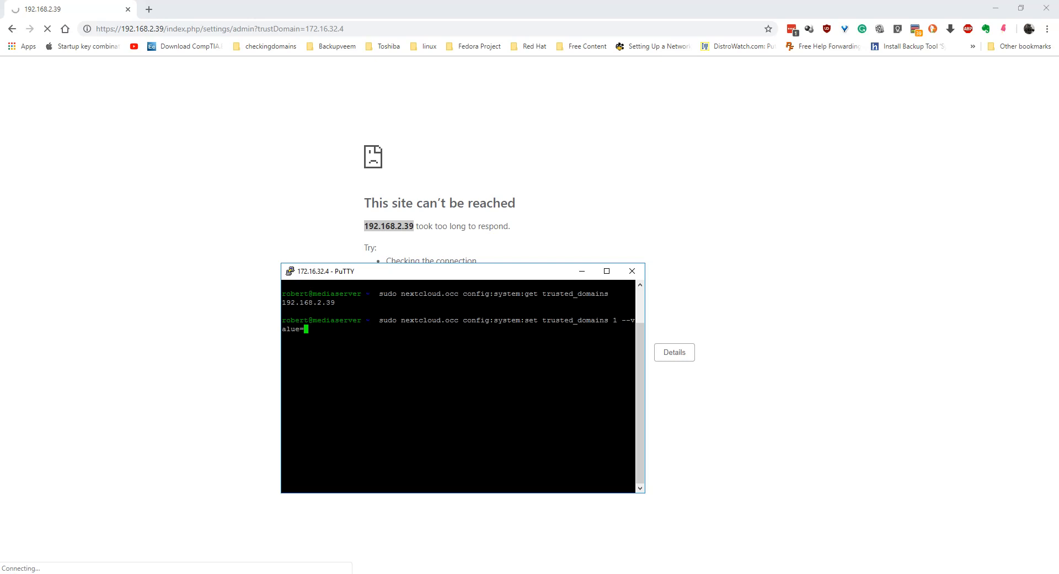
{"action": "type", "text": "172."}
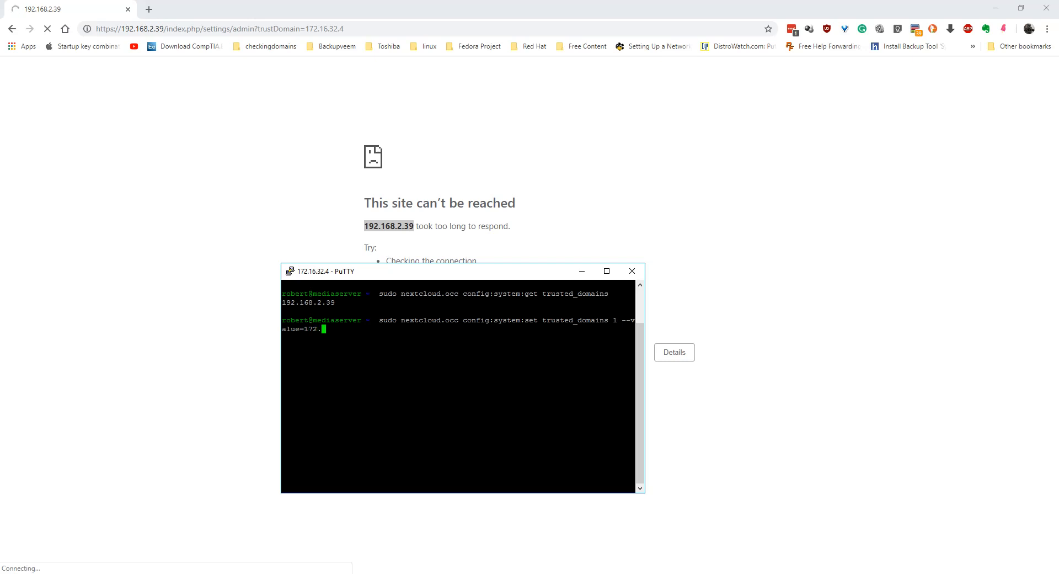
{"action": "type", "text": "16.32."}
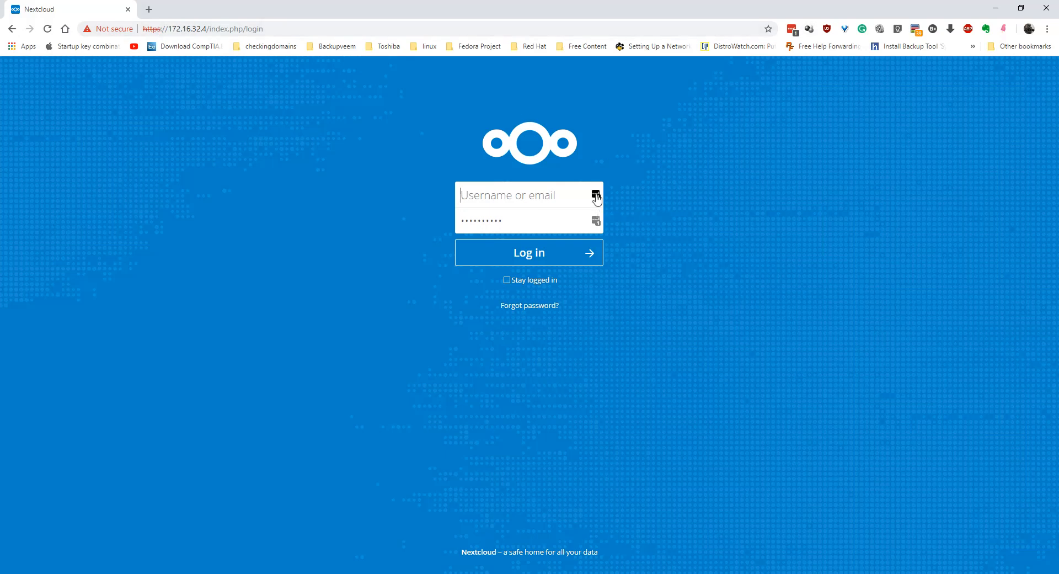
Log into Nextcloud as 'bobby'.
{"action": "type", "text": "bobby"}
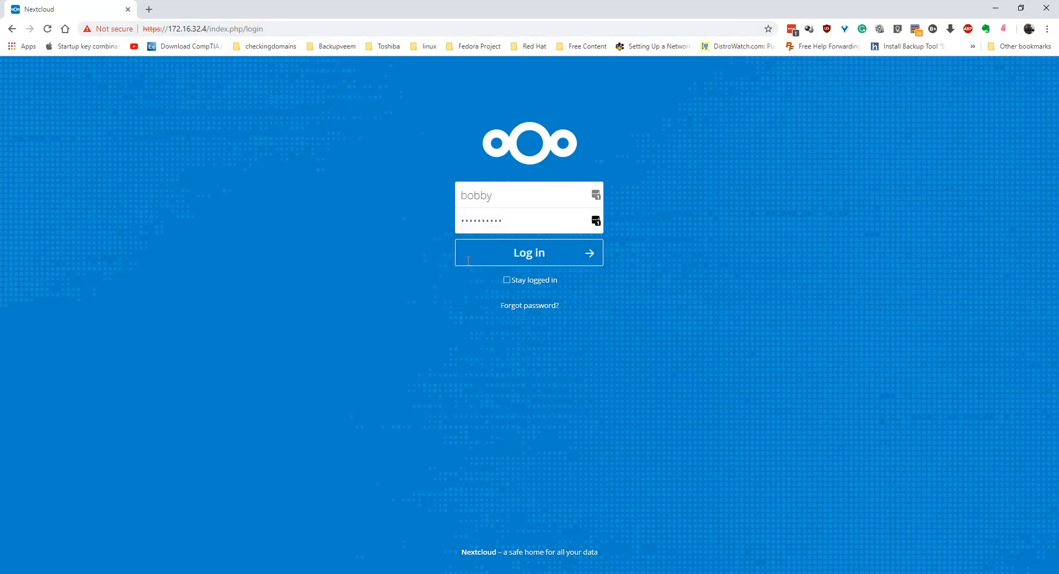
{"action": "left_click", "coordinate": [529, 252]}
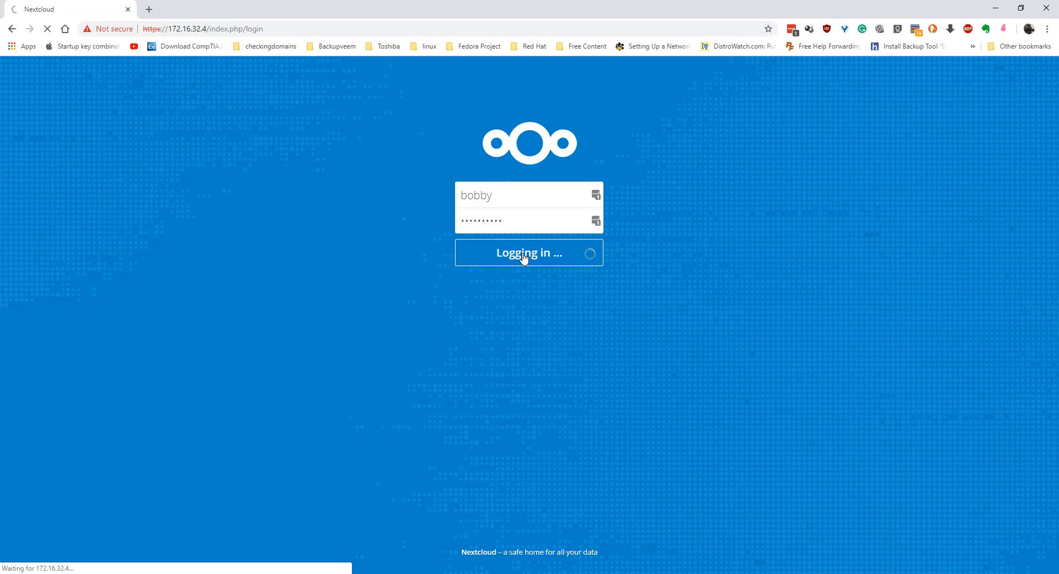
{"action": "mouse_move", "coordinate": [1029, 287]}
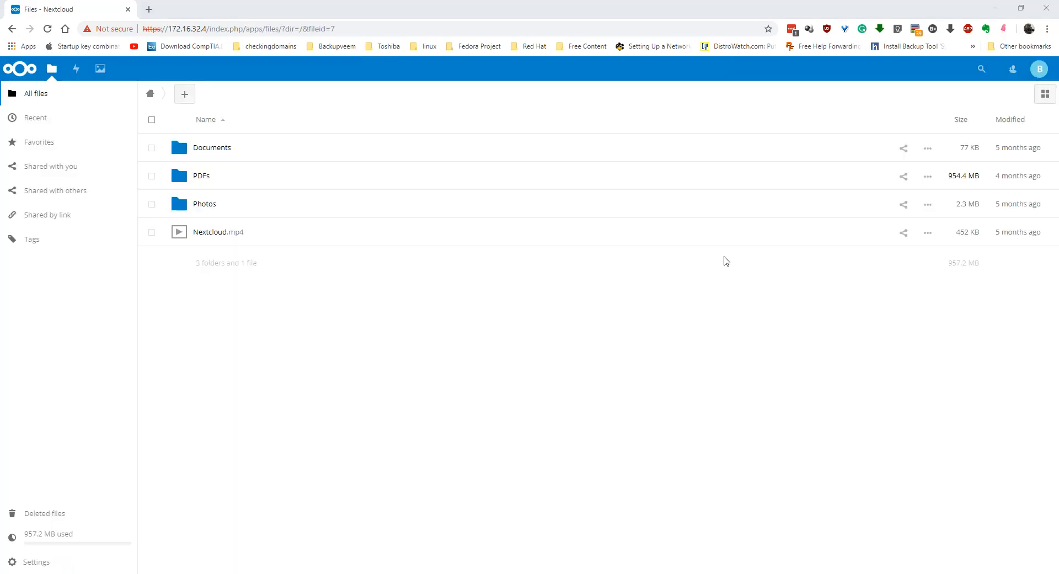
{"action": "mouse_move", "coordinate": [629, 300]}
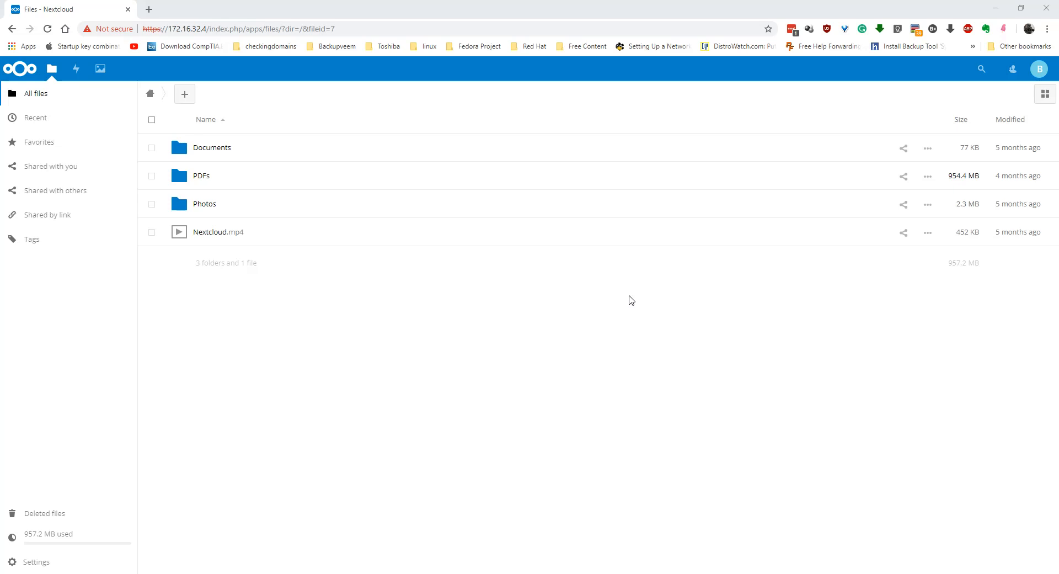
{"action": "mouse_move", "coordinate": [438, 302]}
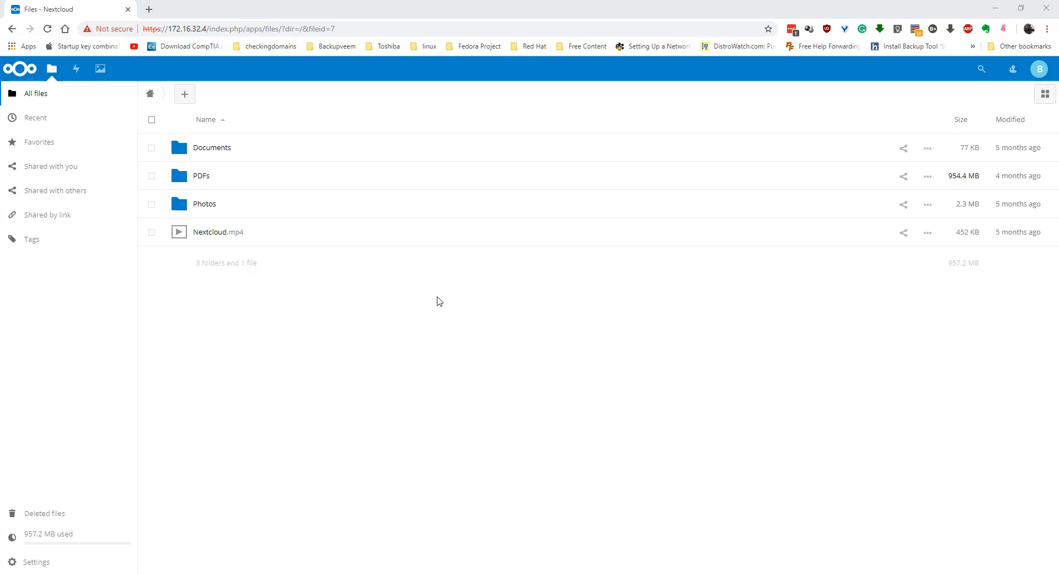
{"action": "mouse_move", "coordinate": [433, 307]}
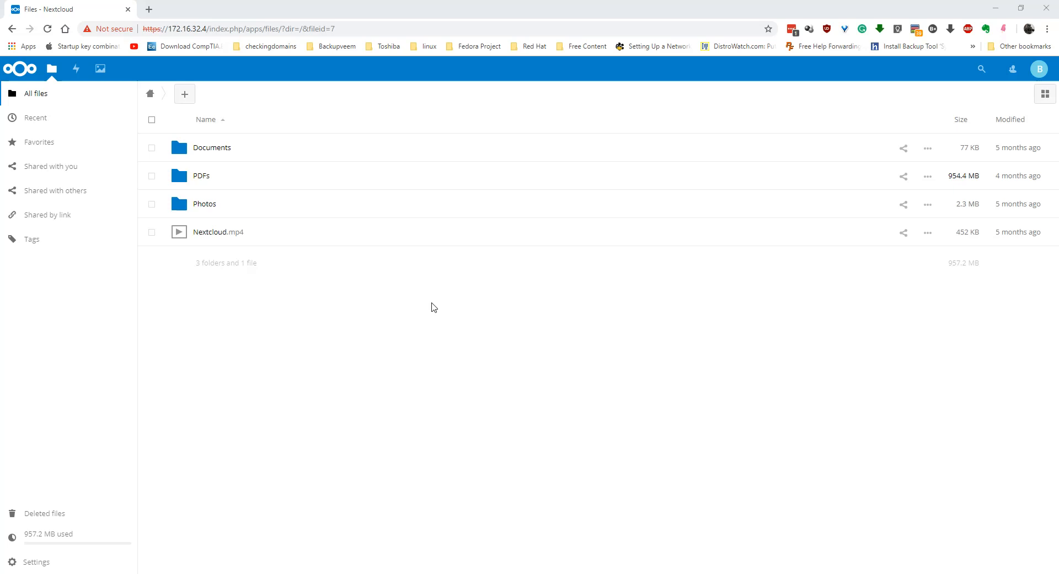